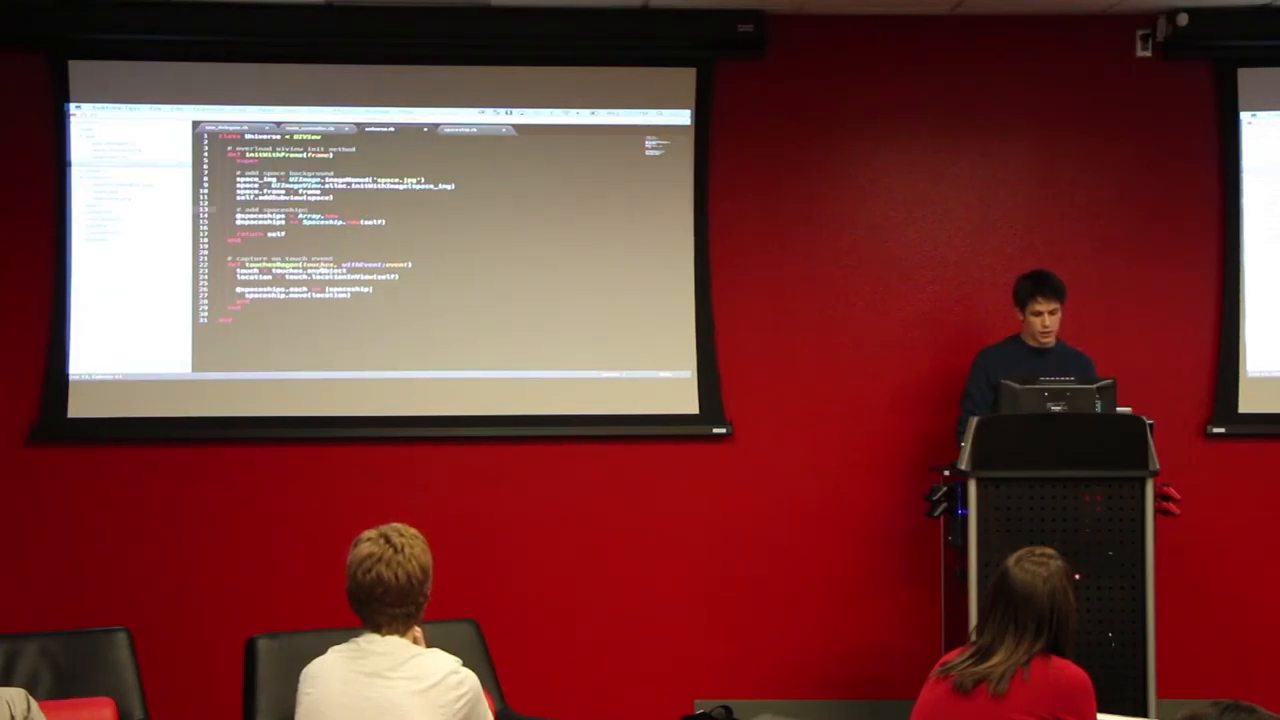
Switch the editor from universe.rb to the spaceship.rb tab showing the Spaceship class
{"action": "left_click", "coordinate": [475, 130]}
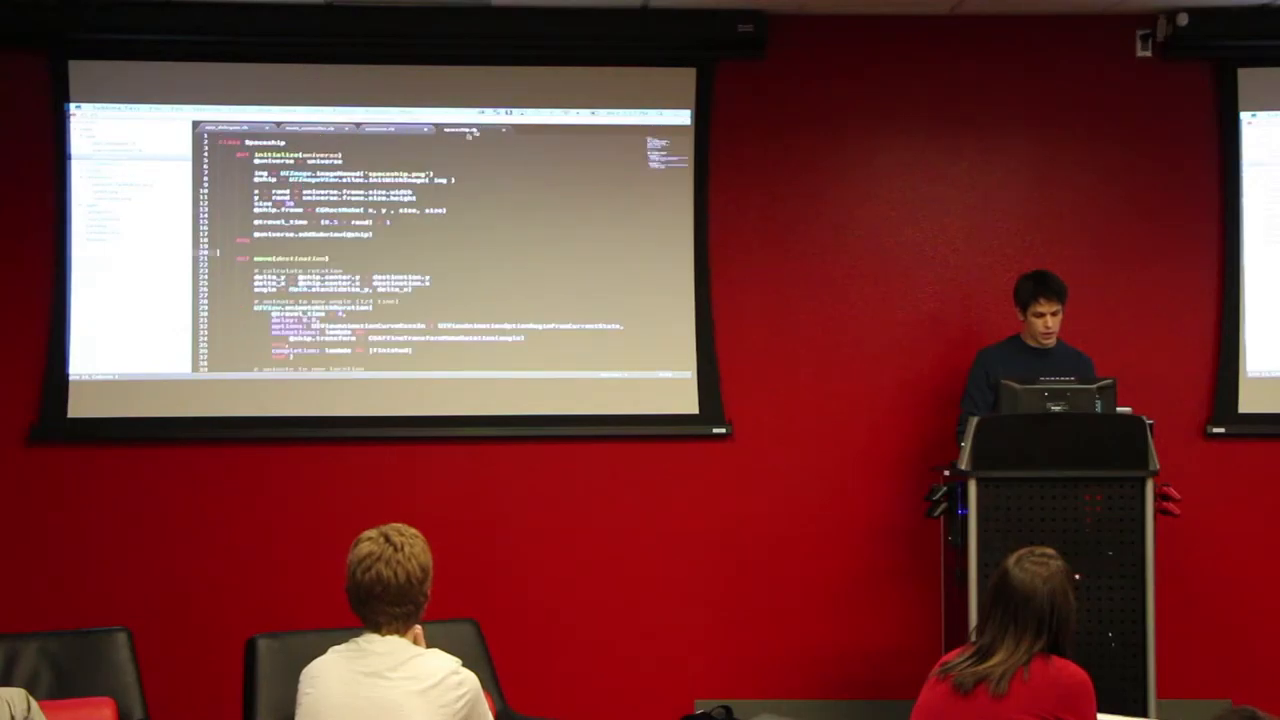